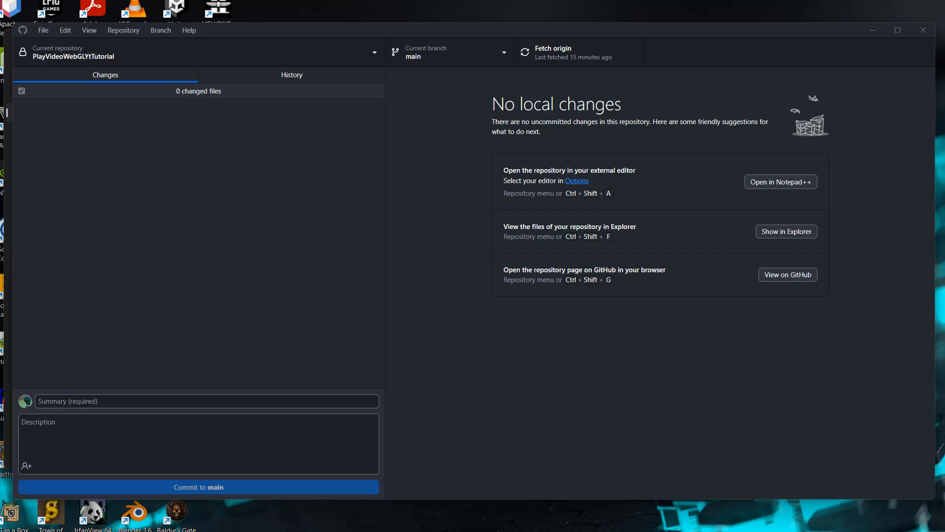
mouse_move(207, 238)
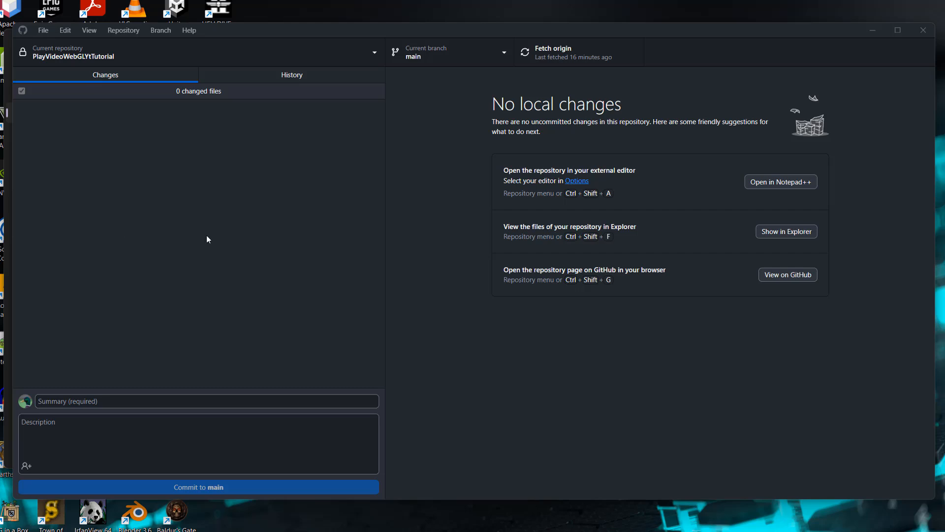
mouse_move(434, 135)
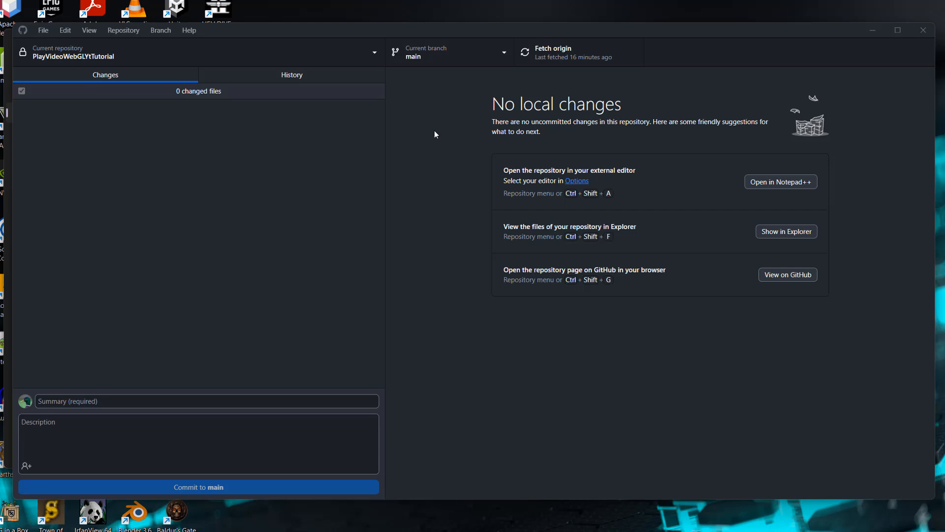
mouse_move(452, 153)
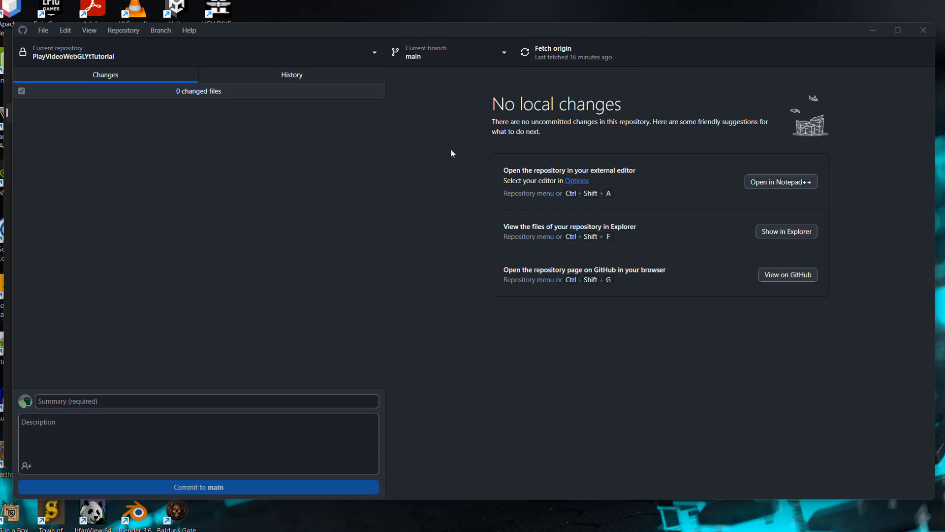
mouse_move(481, 257)
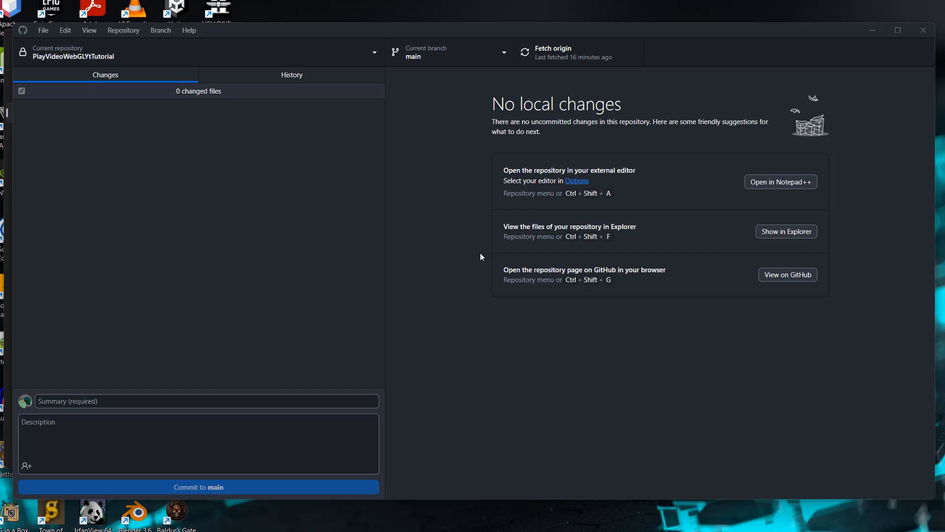
mouse_move(786, 237)
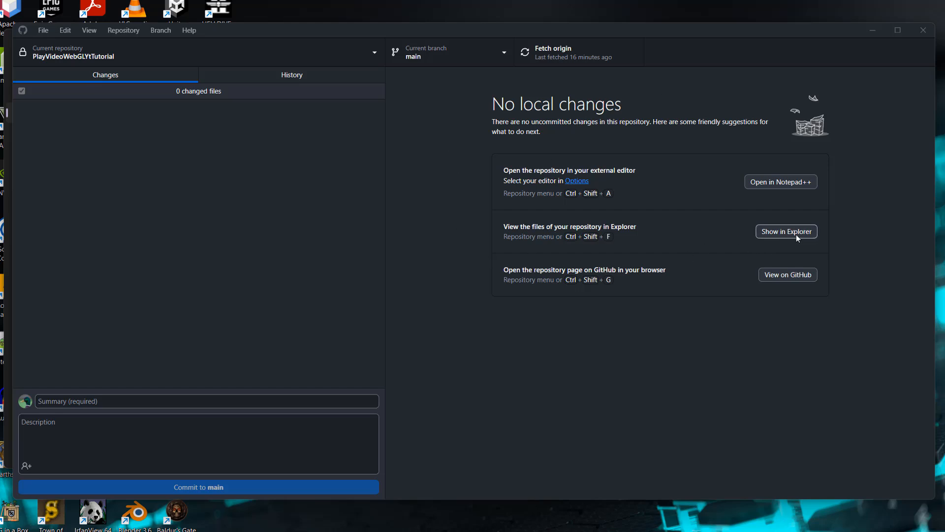
Bring up the extended context menu for the PlayVideoWebGLYtTutorial folder via Show more options.
click(786, 230)
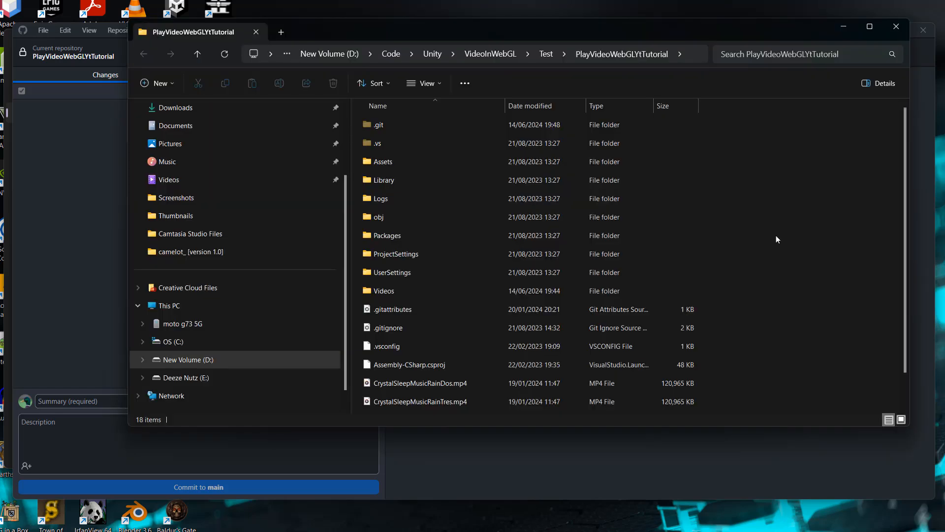
mouse_move(750, 214)
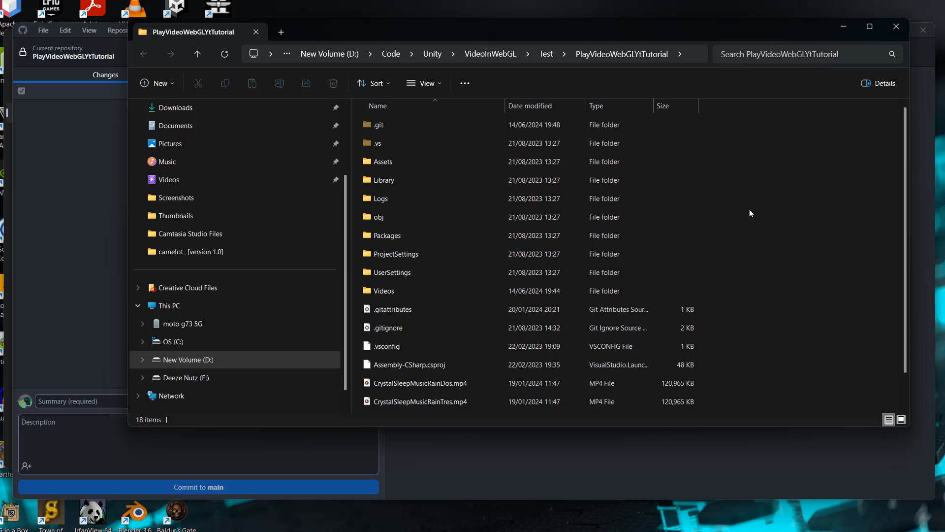
right_click(750, 214)
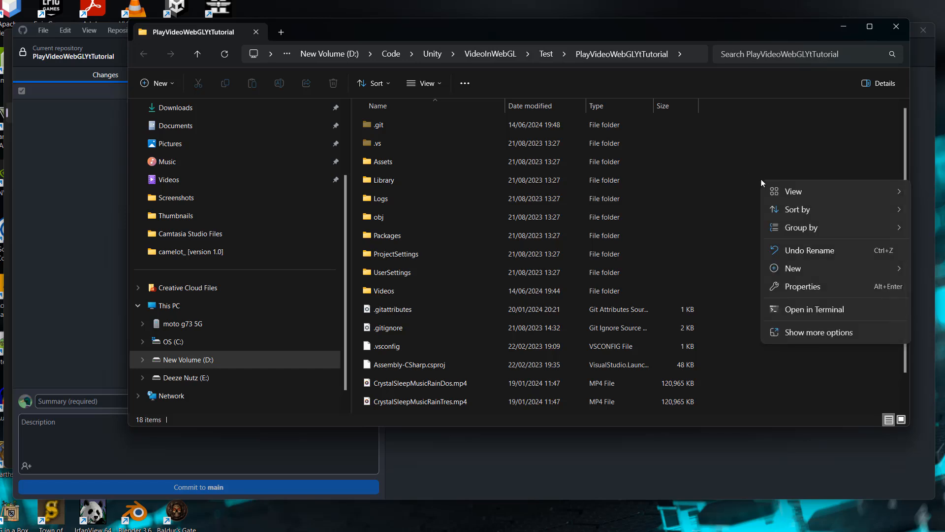
mouse_move(818, 332)
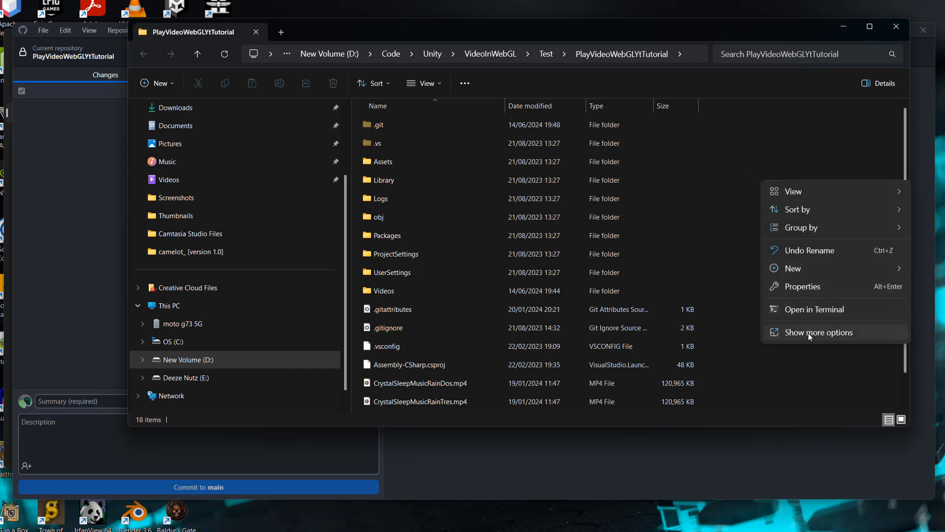
click(820, 332)
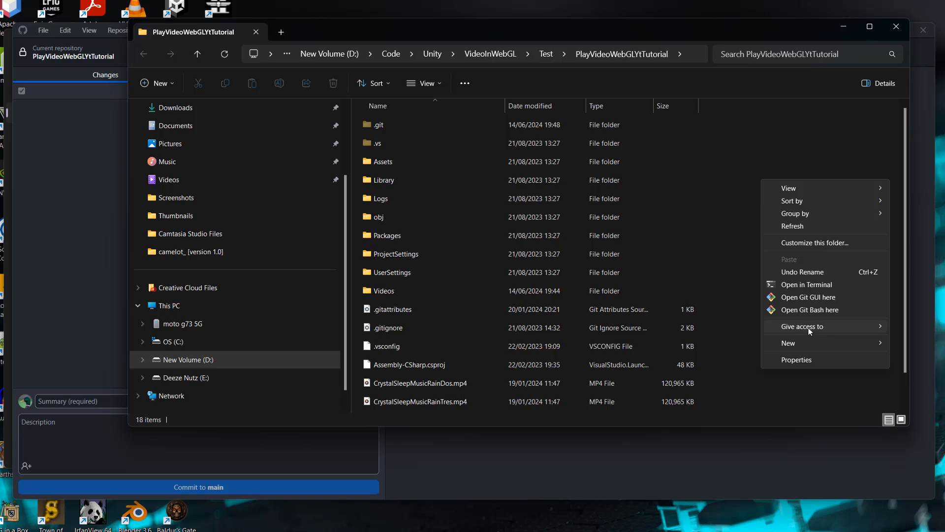
mouse_move(824, 316)
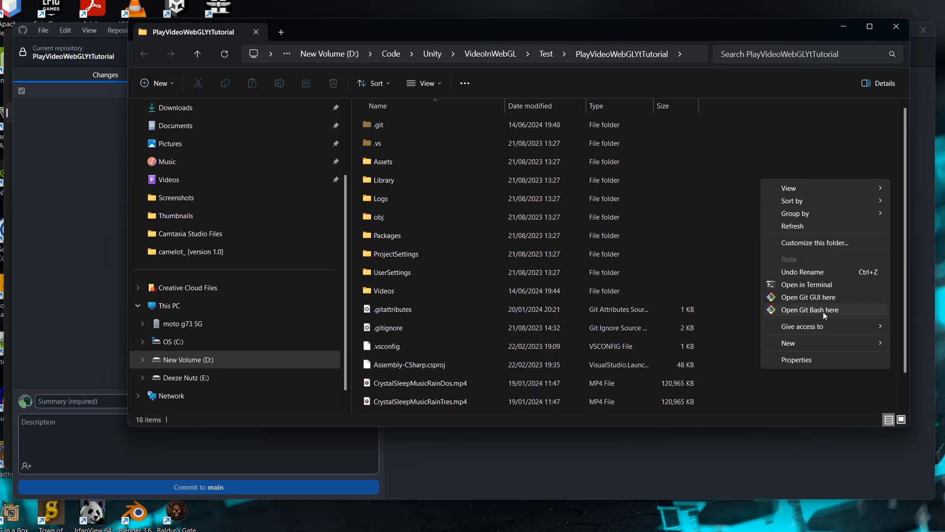
mouse_move(814, 313)
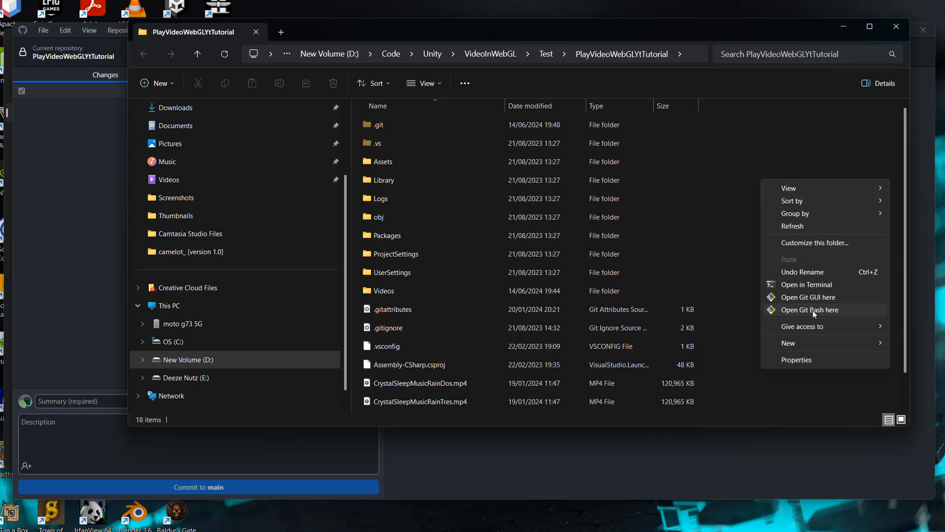
Start Git Bash in the repository and run git lfs ls-files to list LFS-tracked files.
click(811, 309)
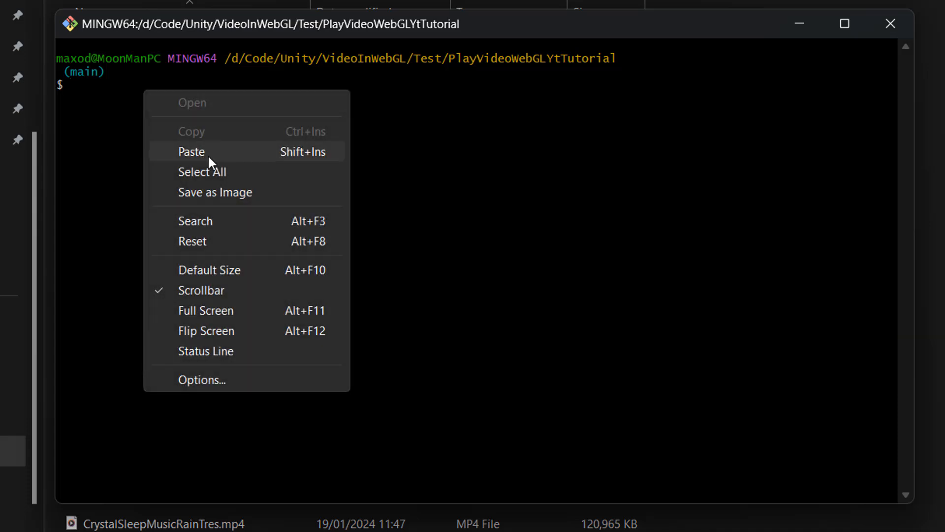
click(192, 152)
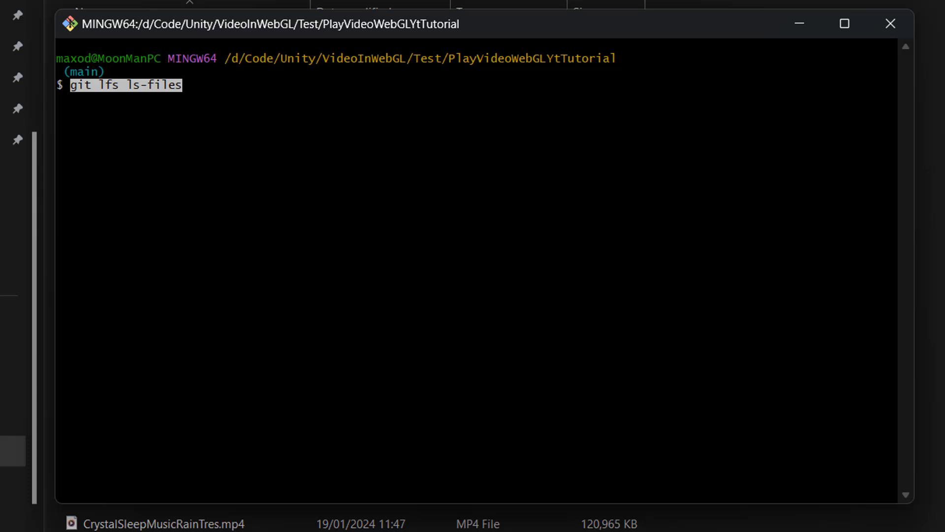
right_click(184, 85)
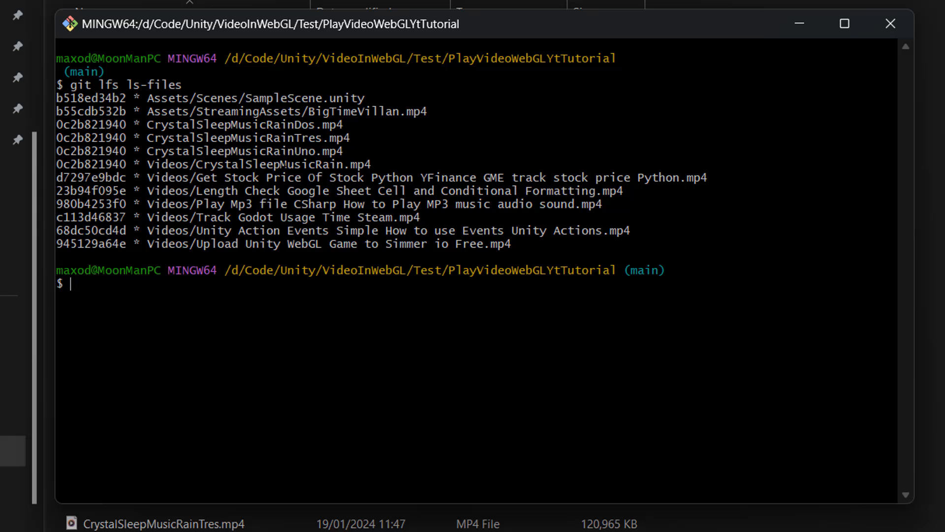
Run git lfs untrack "*.mp4" and stage .gitattributes with git add.
text(git lfs untrack "*.mp4")
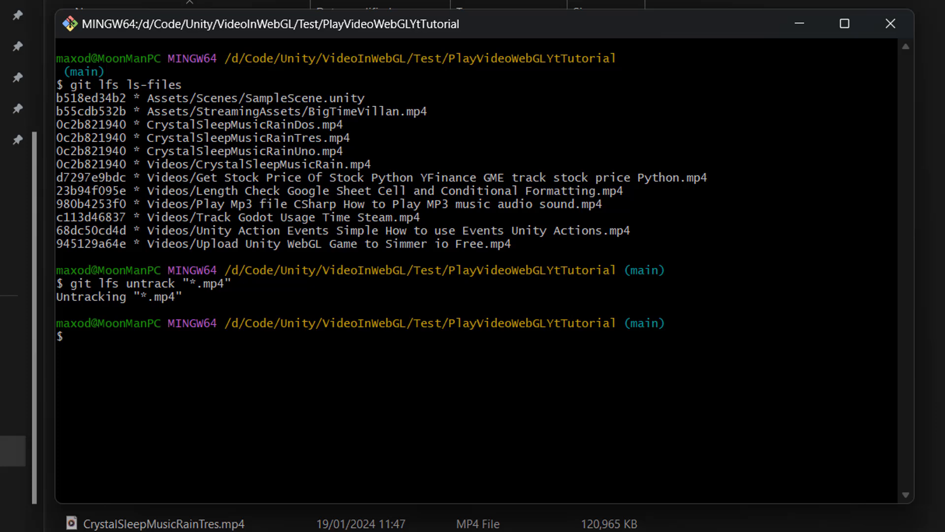
text(git add .gitattributes)
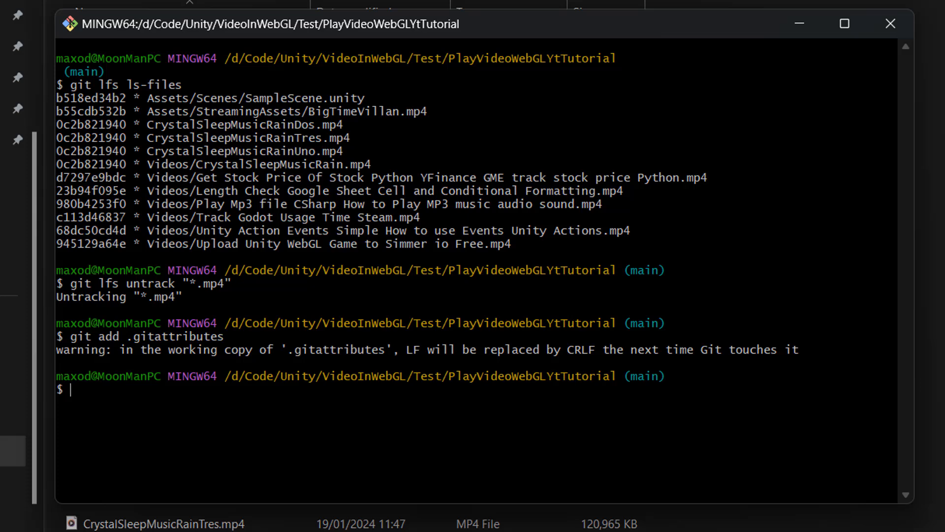
Commit as 'Stop tracking .mp4 files with LFS' and enter git push origin main.
text(git commit -m "Stop tracking .mp4 files with LFS")
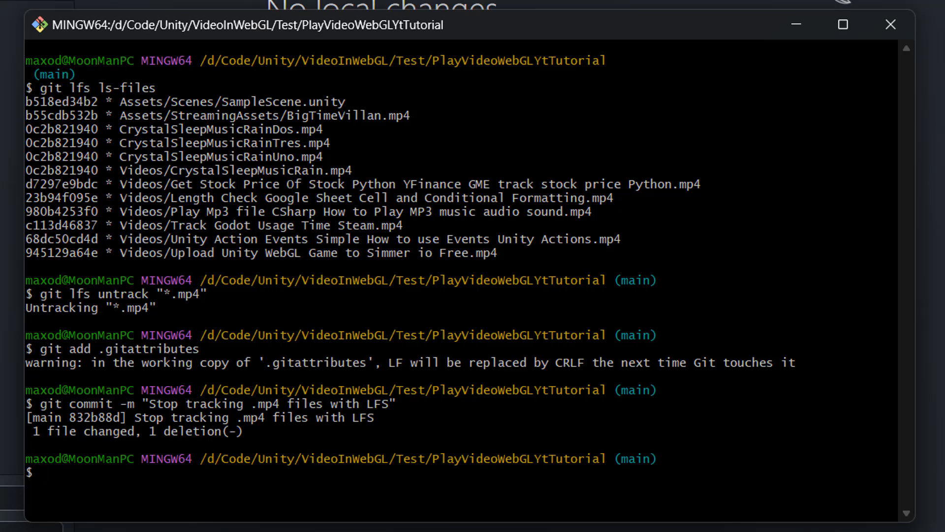
text(git push origin)
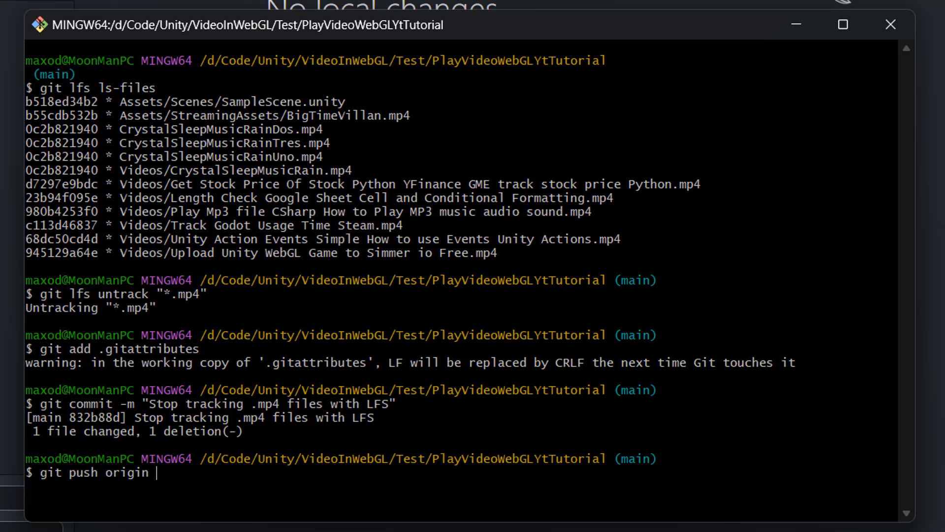
text(main)
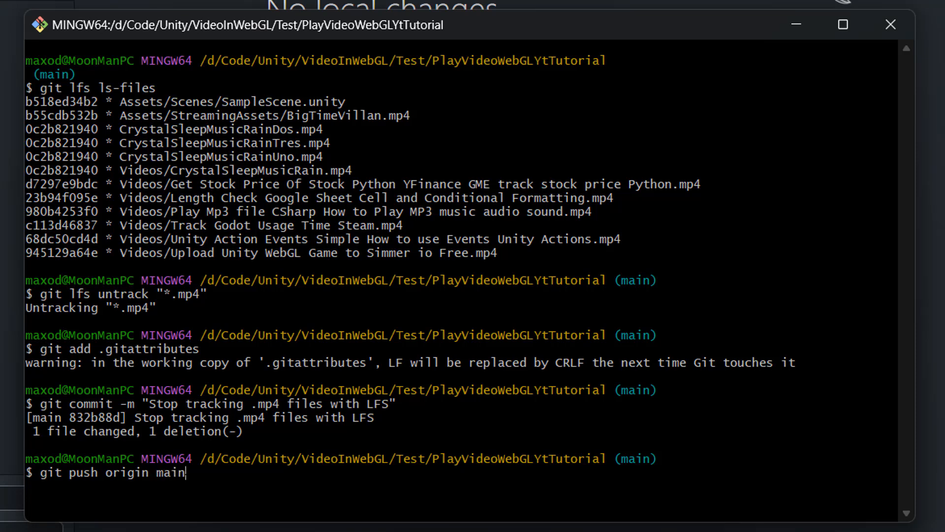